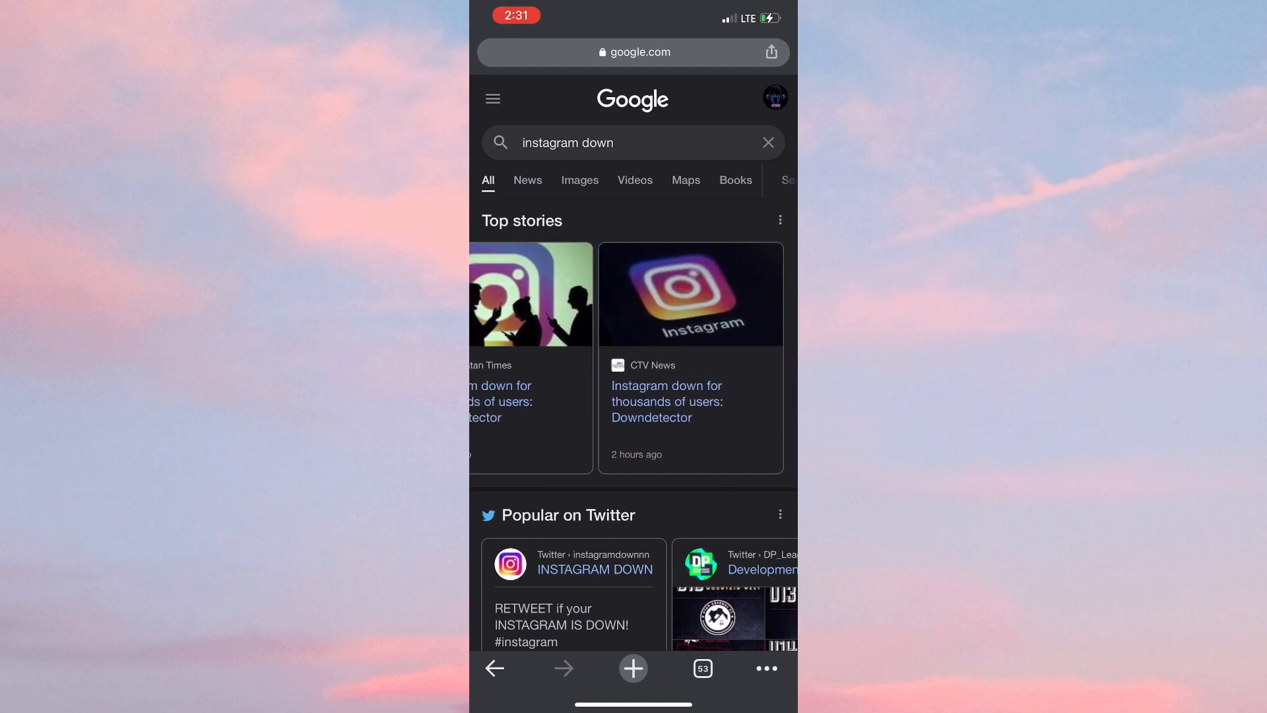
scroll("down", 3)
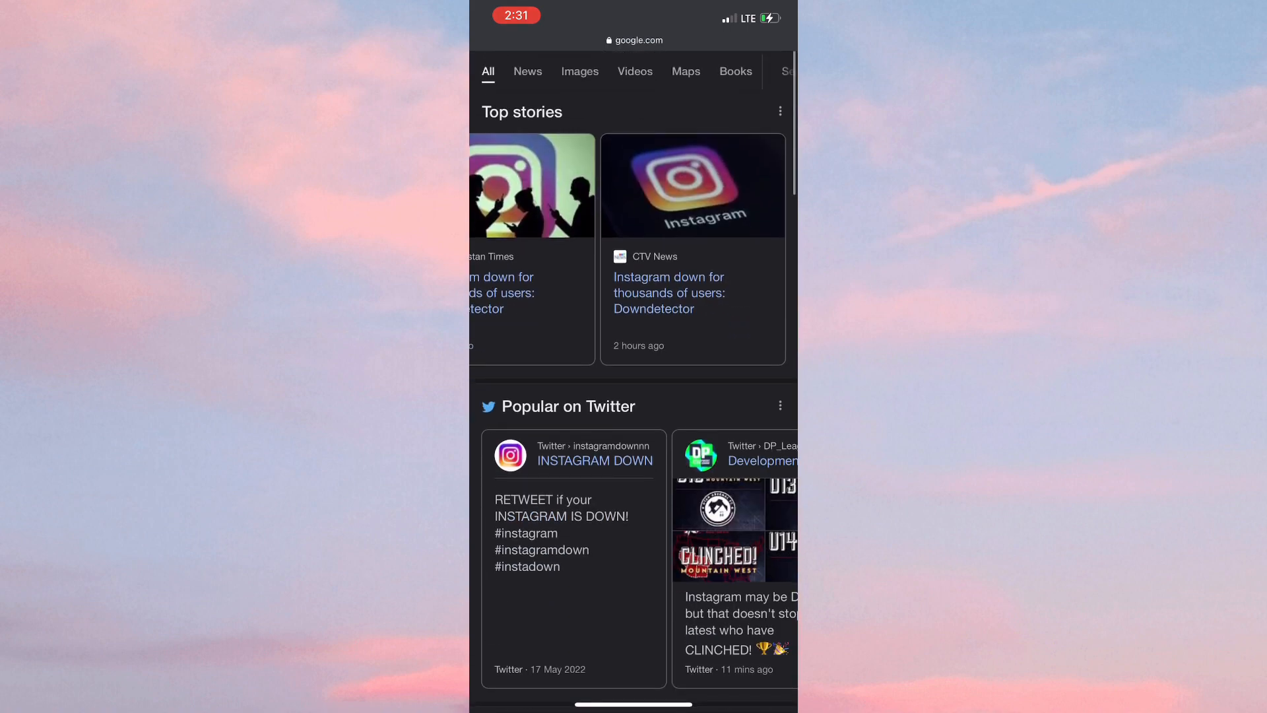
scroll("down", 3)
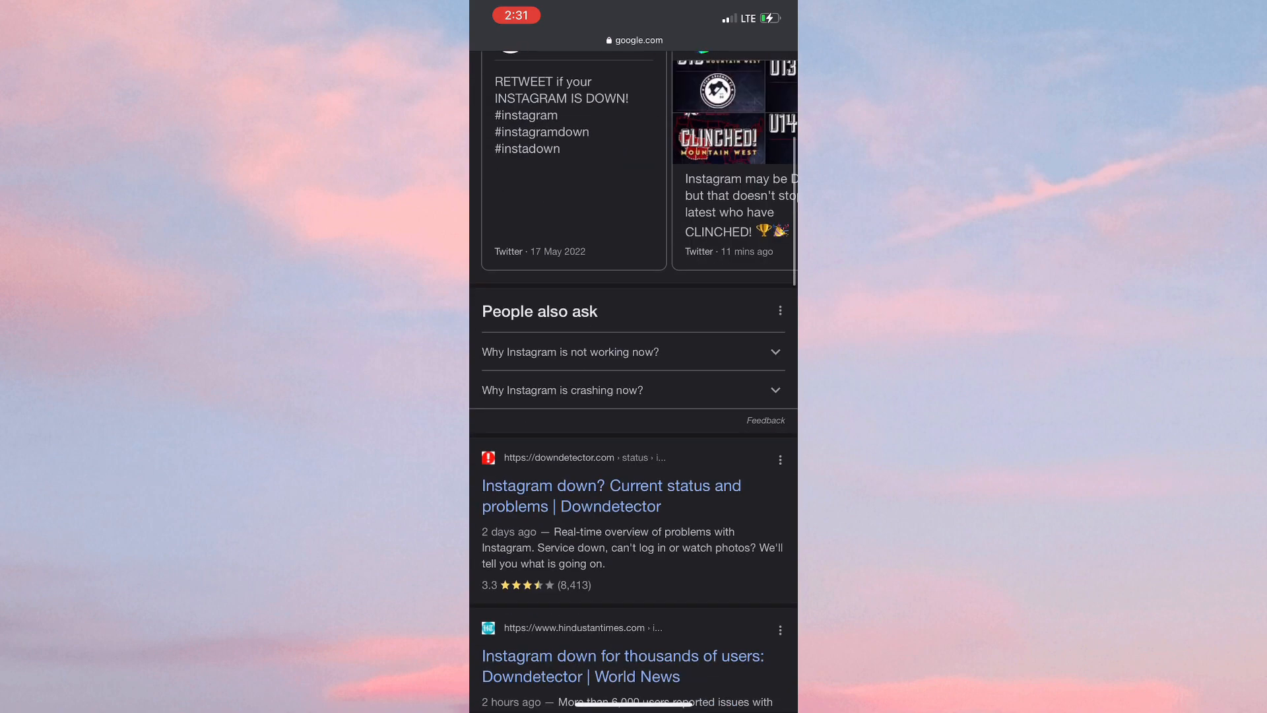
scroll("down", 3)
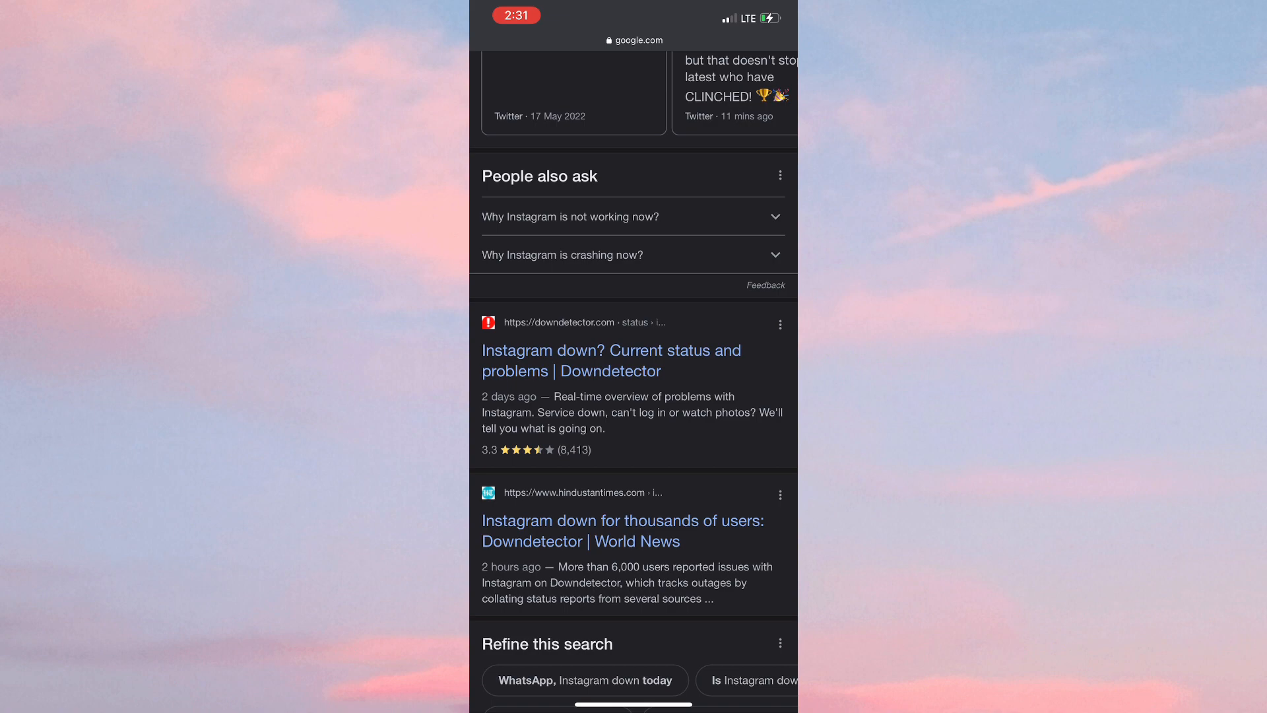
scroll("down", 3)
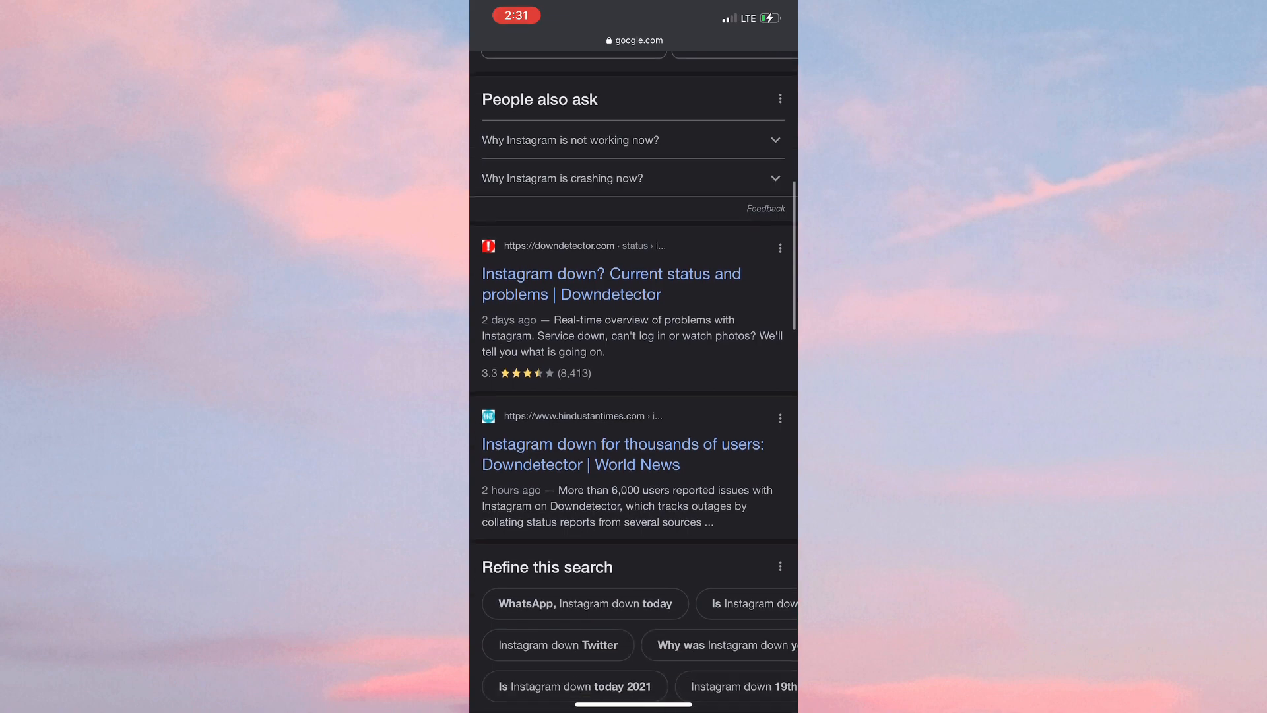
scroll("down", 3)
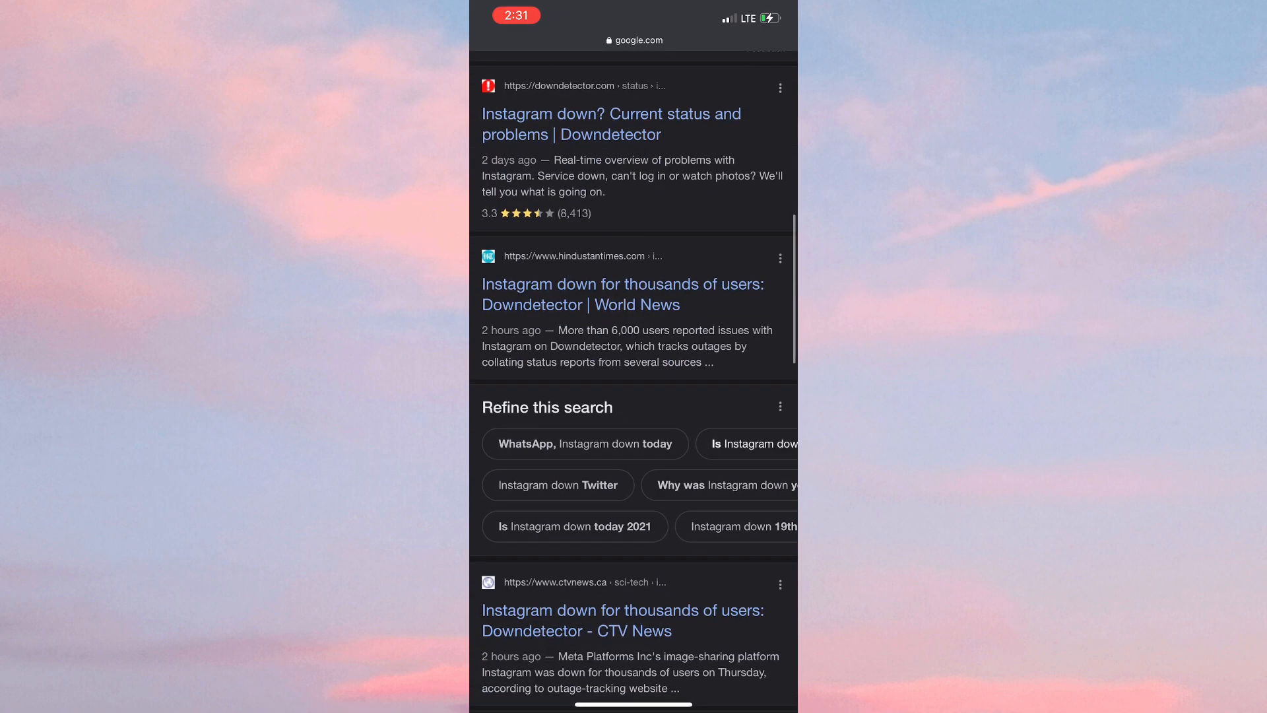
scroll("down", 3)
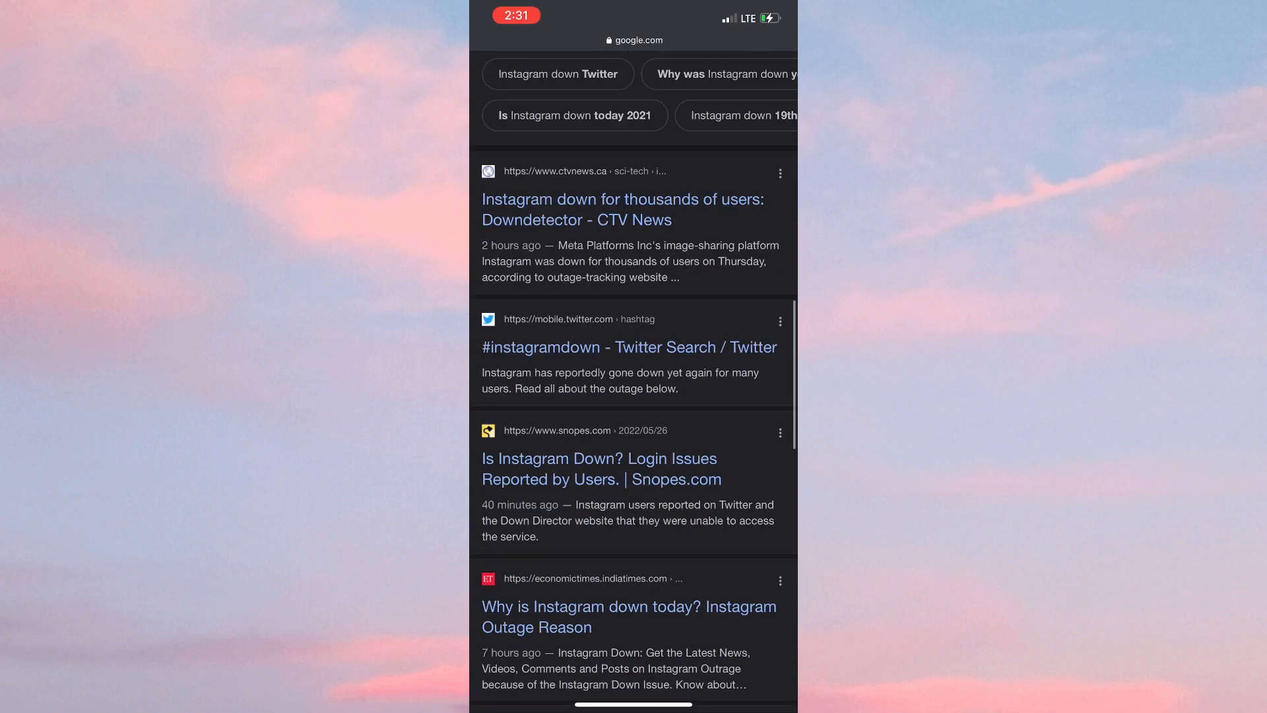
scroll("down", 3)
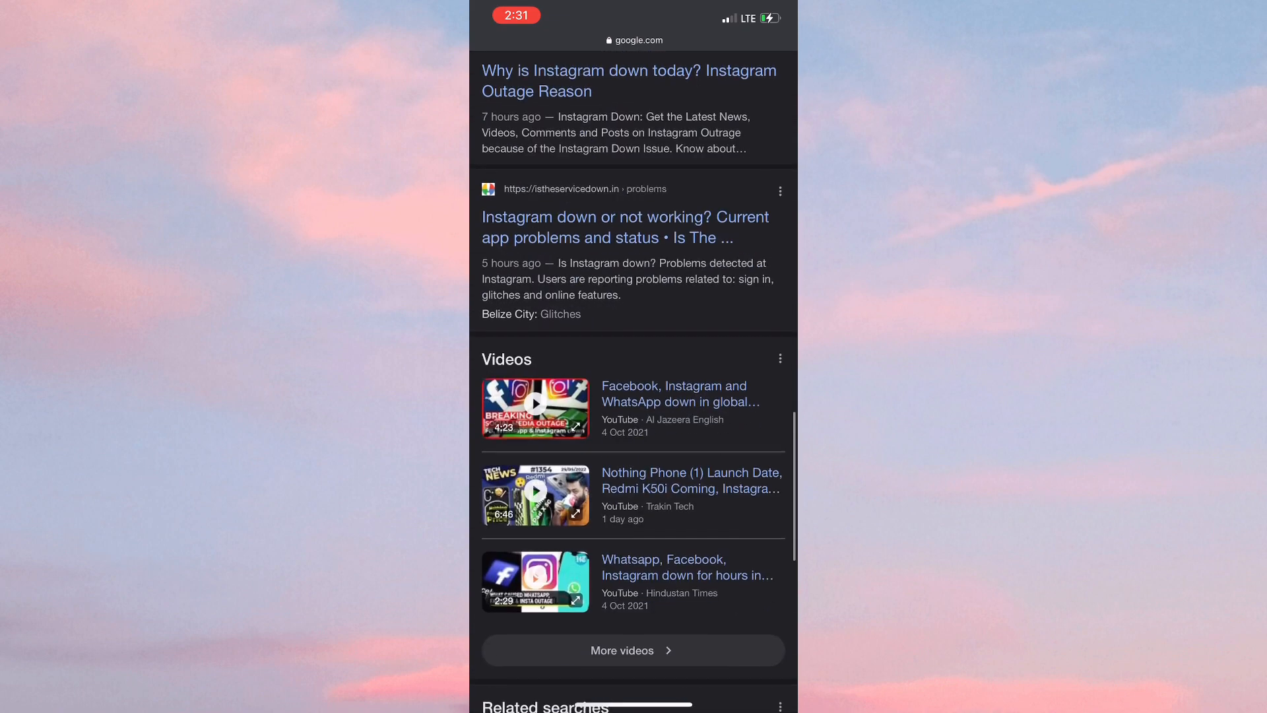
scroll("down", 3)
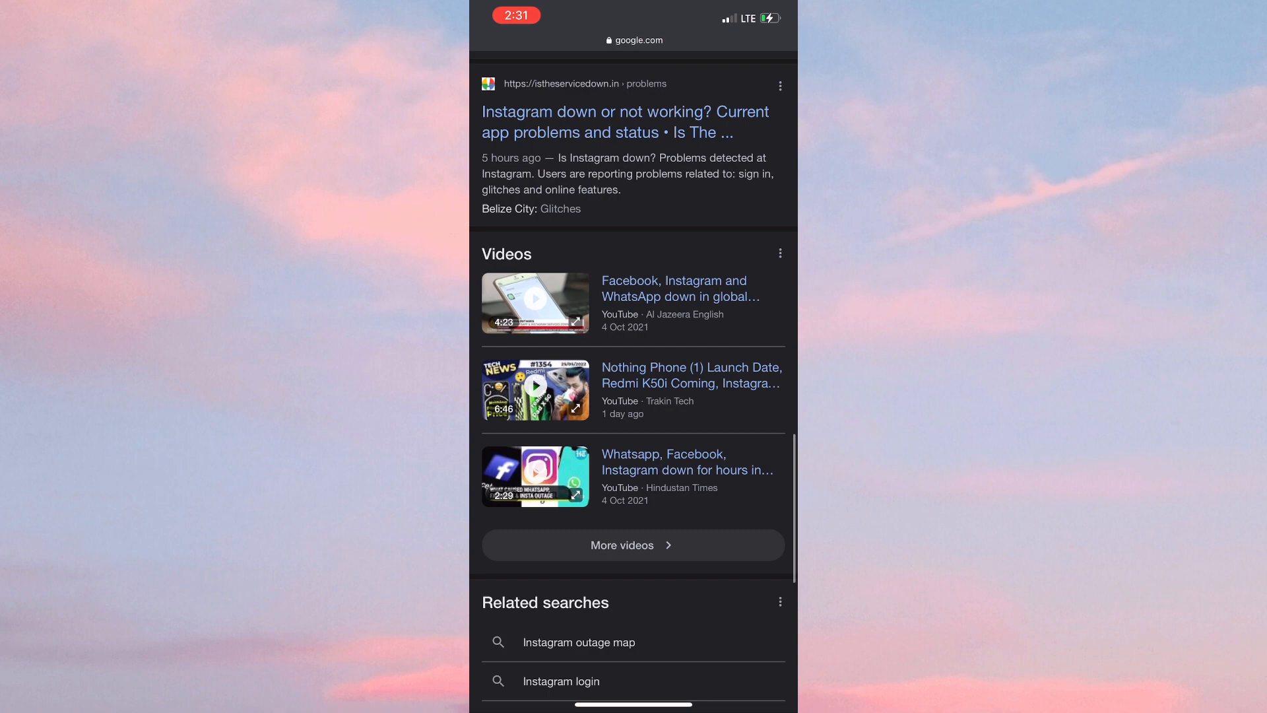
scroll("down", 3)
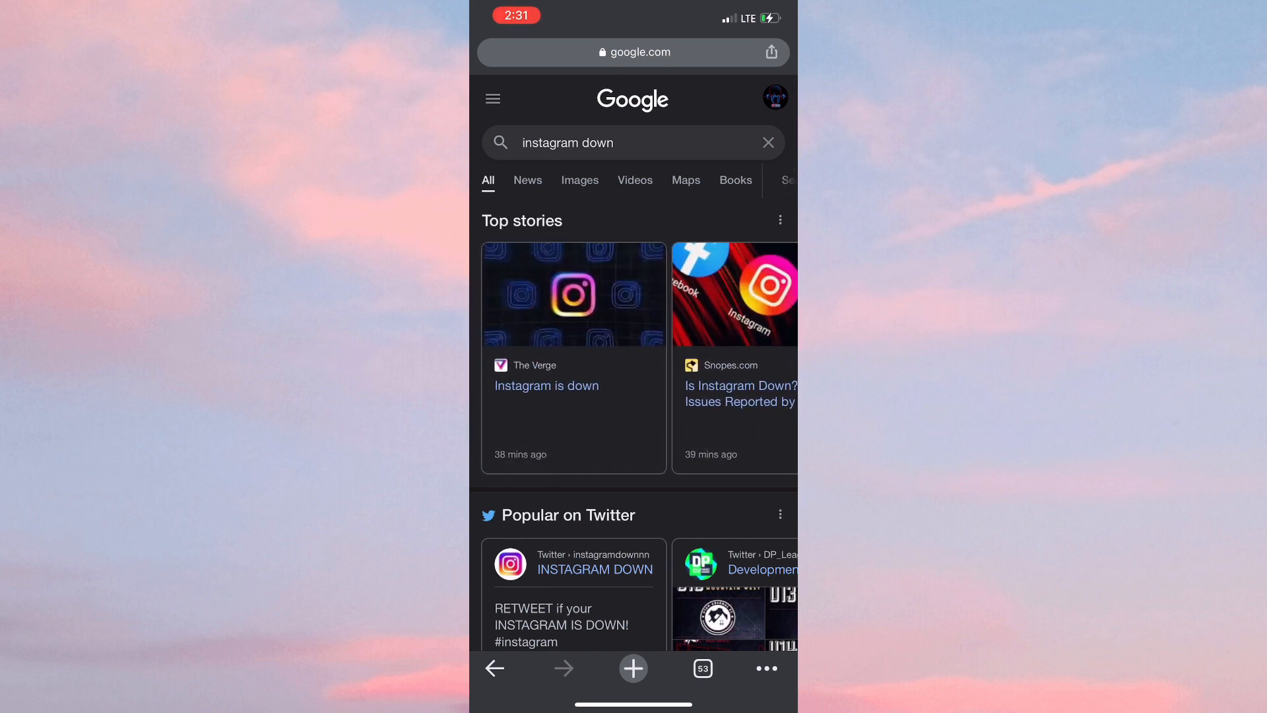
scroll("down", 3)
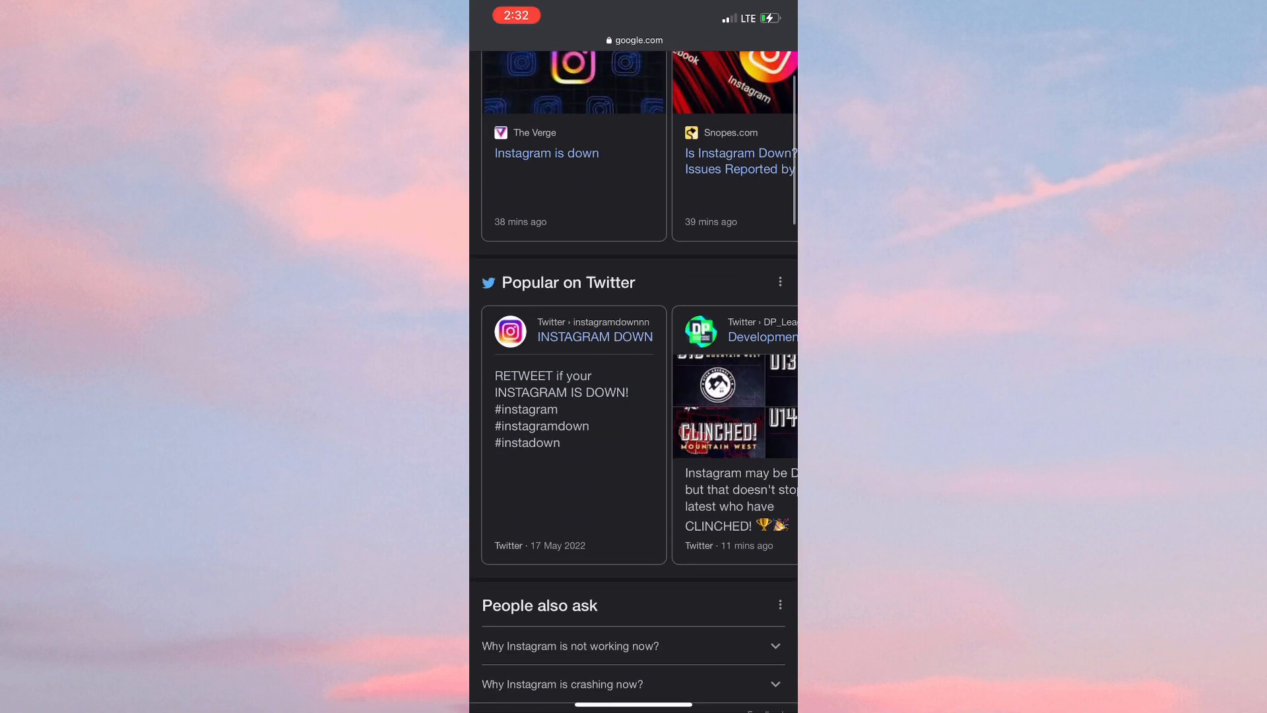
scroll("down", 3)
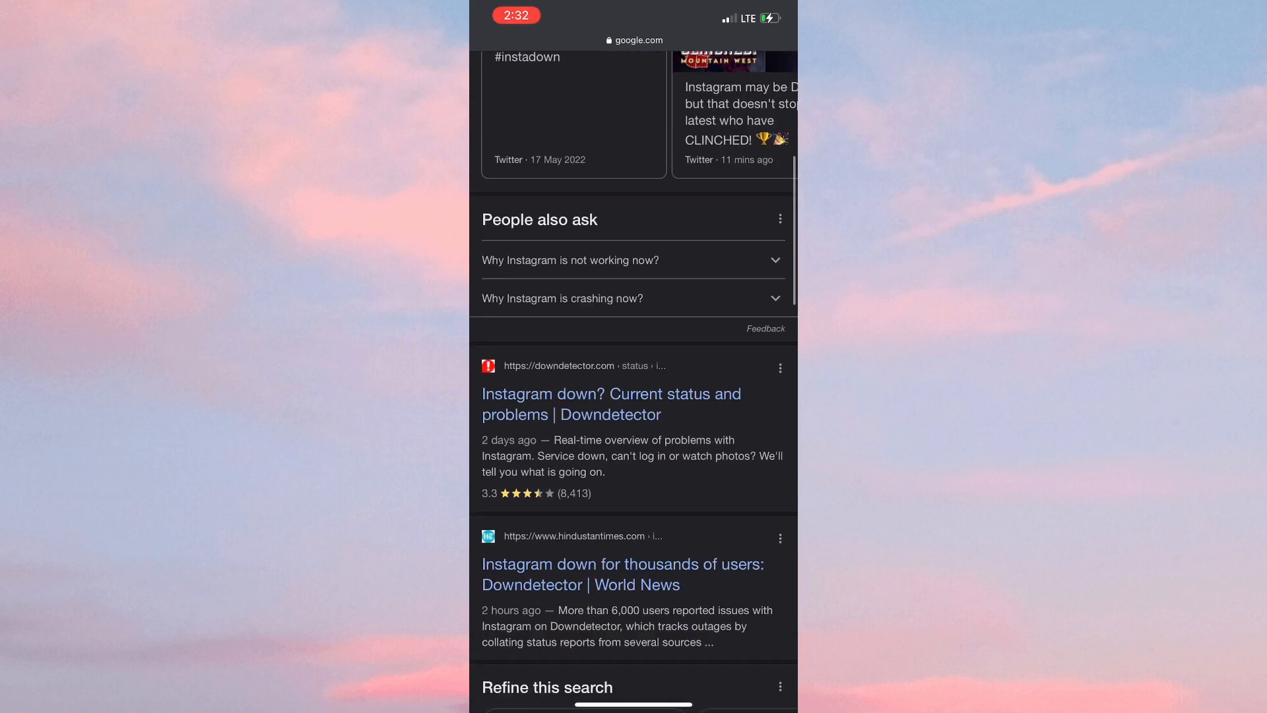
scroll("down", 3)
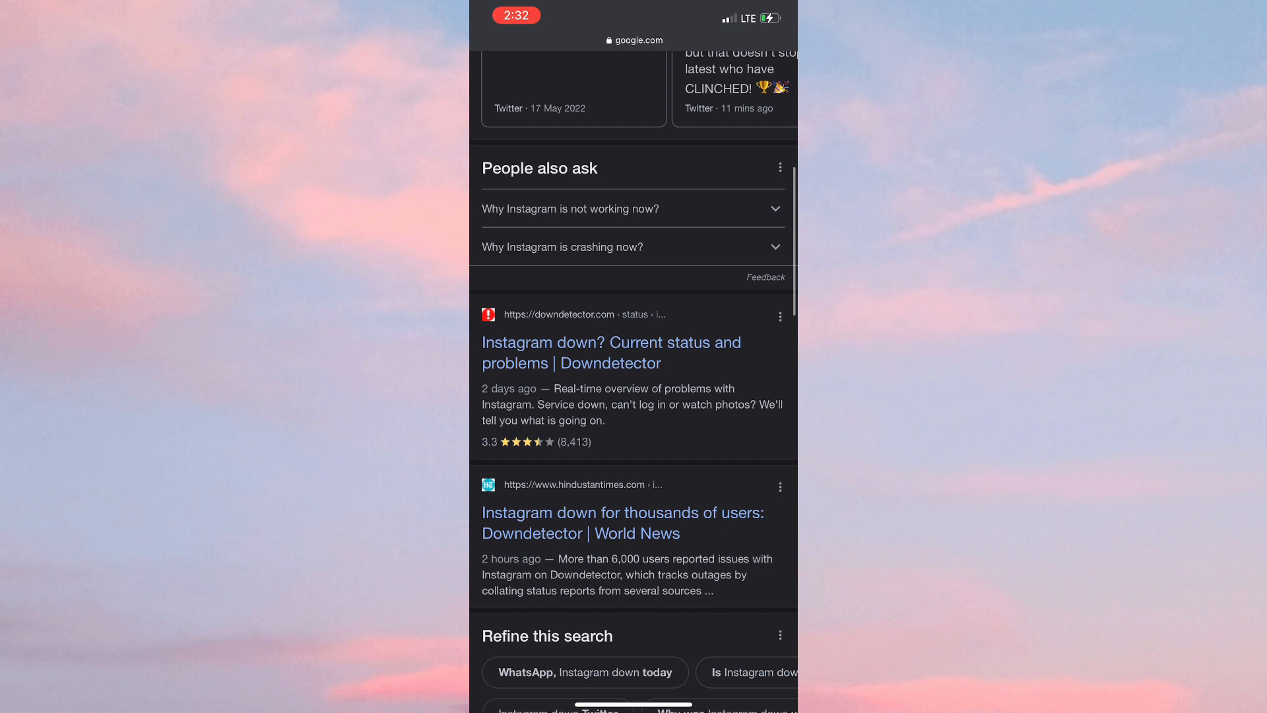